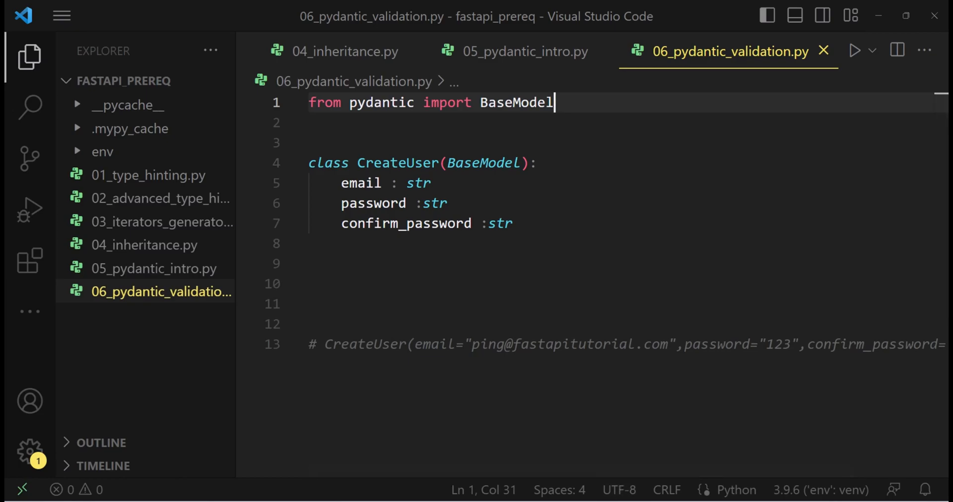
- Switch from VS Code to the Pydantic tutorial article in Chrome
{"action": "key", "text": "alt+tab"}
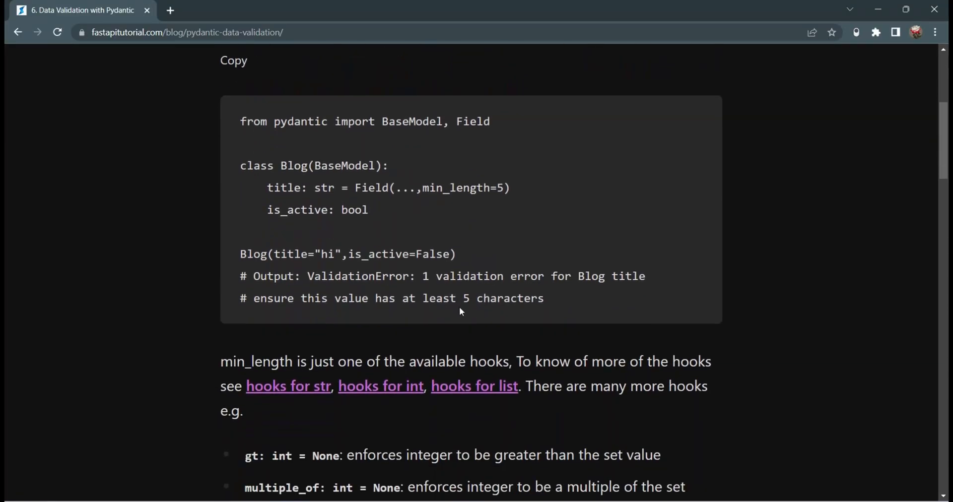
- Open Pydantic's Field Types docs and highlight the gt and multiple_of constraint arguments
{"action": "left_click", "coordinate": [380, 385]}
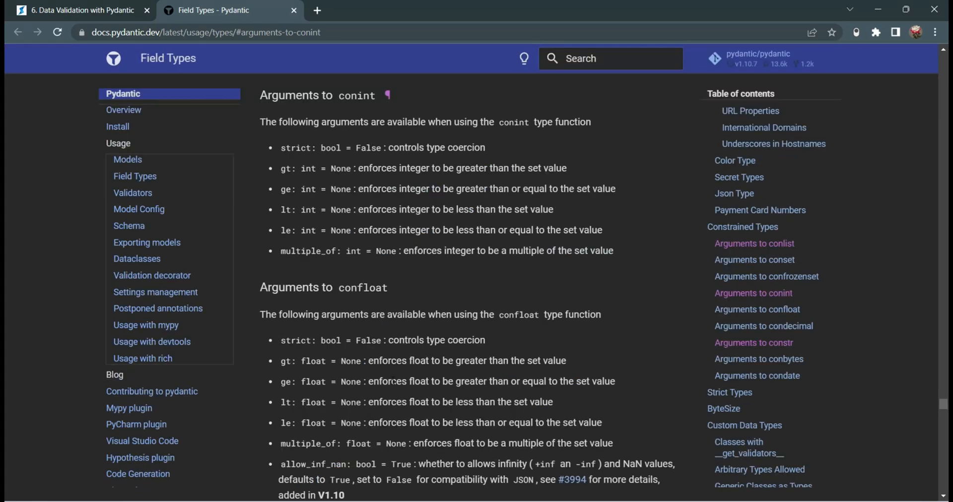
{"action": "mouse_move", "coordinate": [283, 173]}
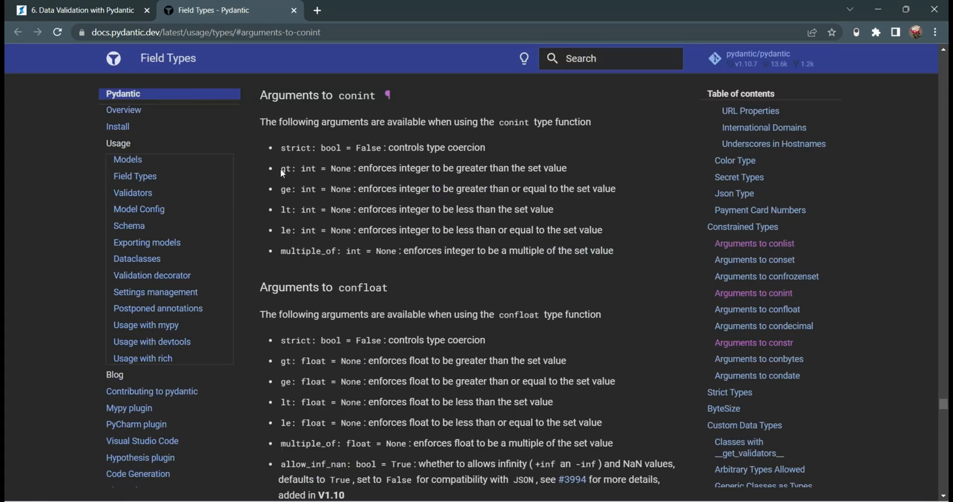
{"action": "double_click", "coordinate": [287, 168]}
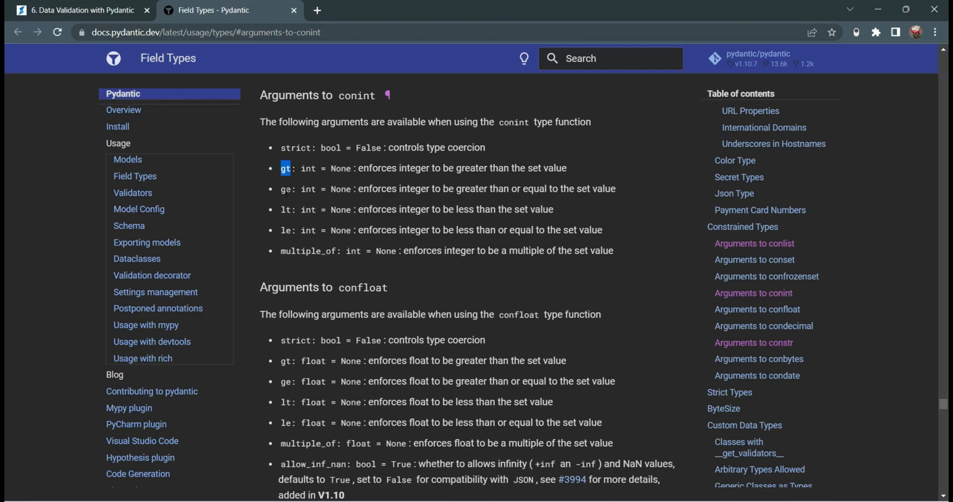
{"action": "double_click", "coordinate": [308, 250]}
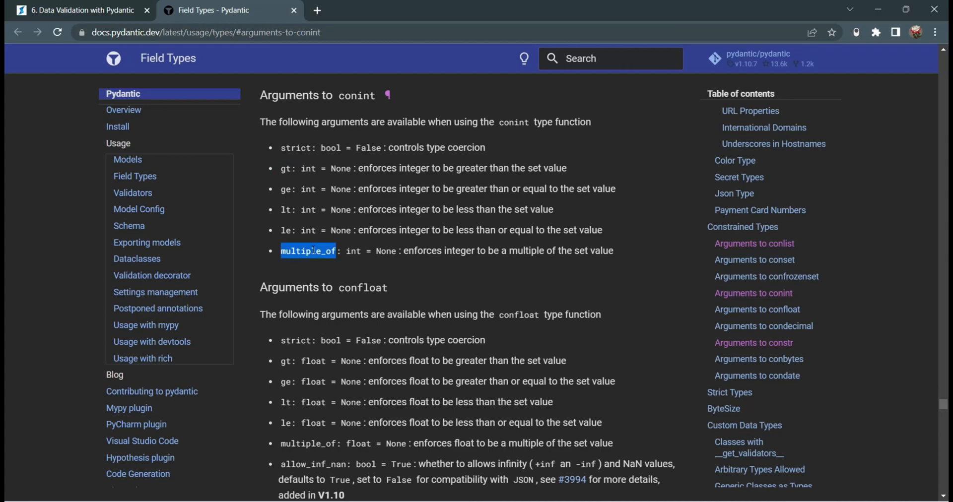
{"action": "mouse_move", "coordinate": [476, 354]}
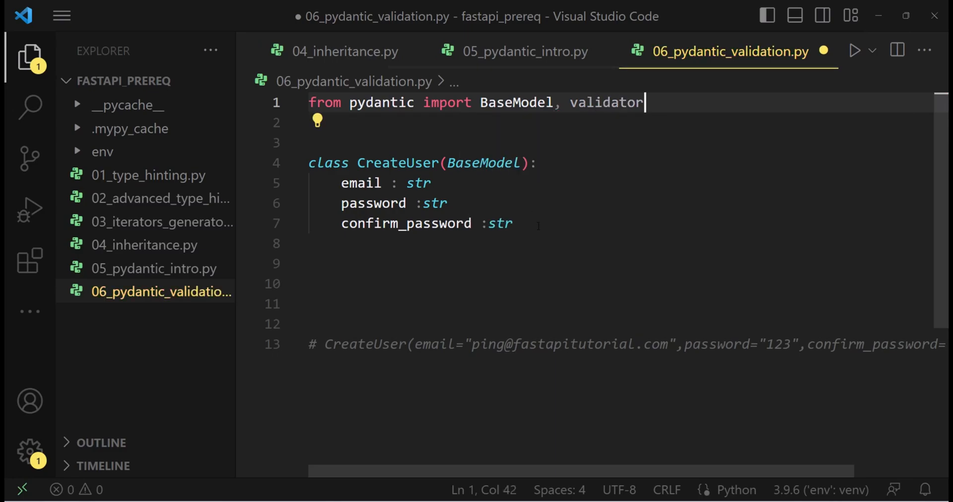
{"action": "type", "text": "@validator("}
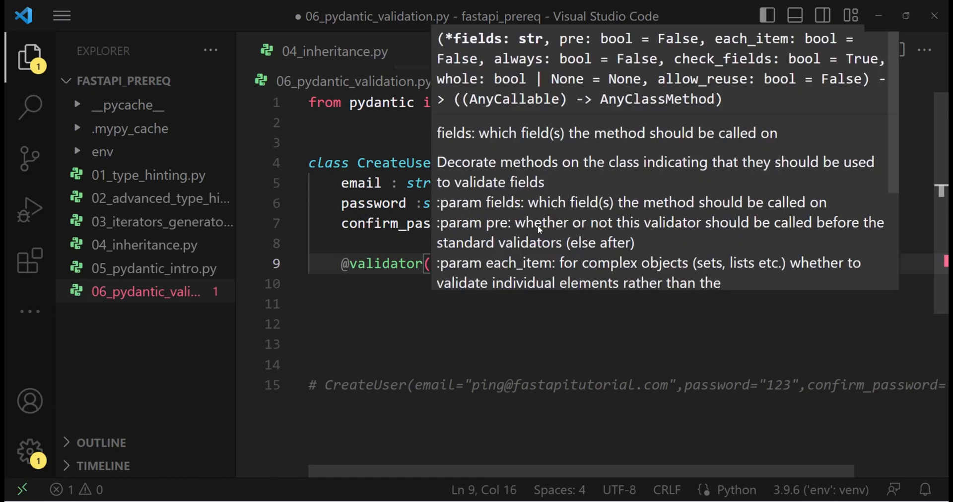
{"action": "type", "text": "\"email\")"}
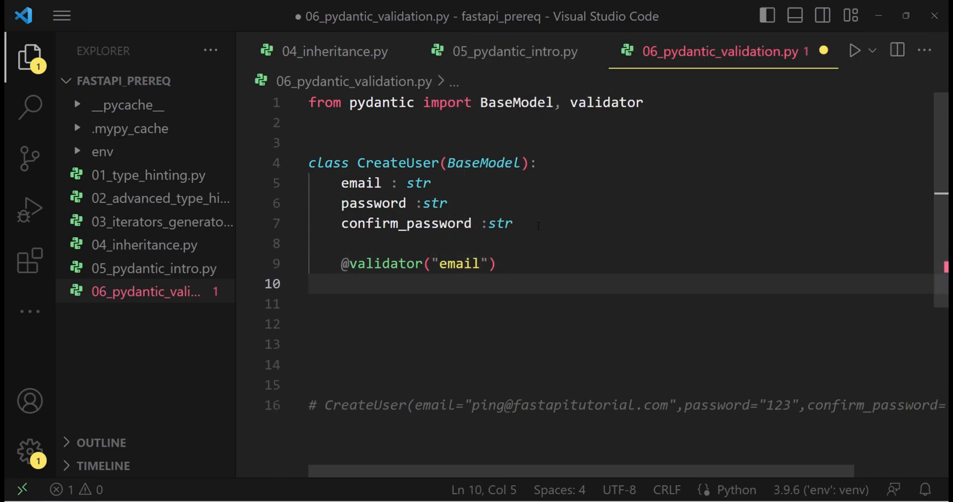
{"action": "type", "text": "def v"}
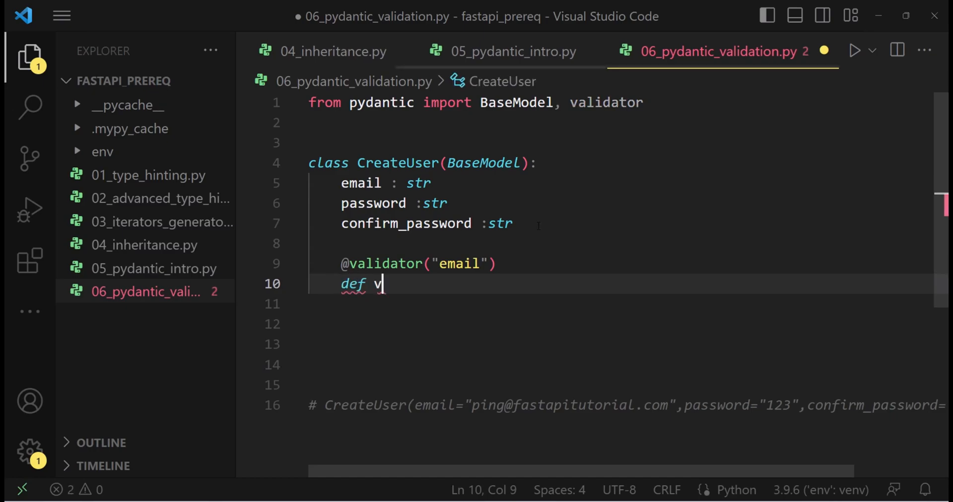
{"action": "type", "text": "alidate_e"}
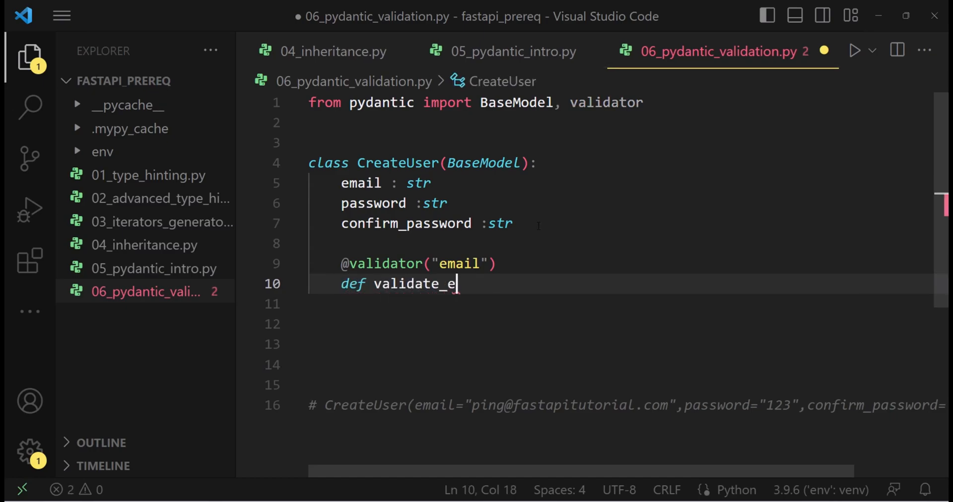
{"action": "type", "text": "mail()"}
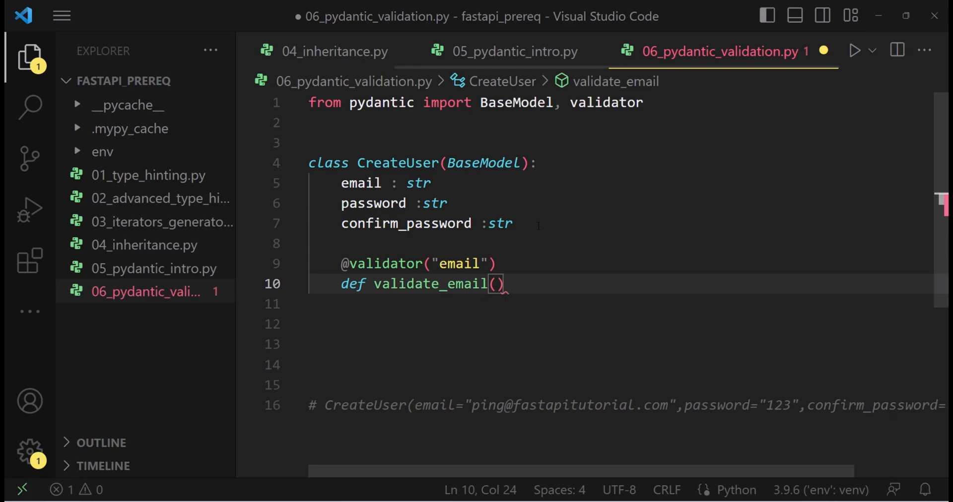
{"action": "type", "text": "cls"}
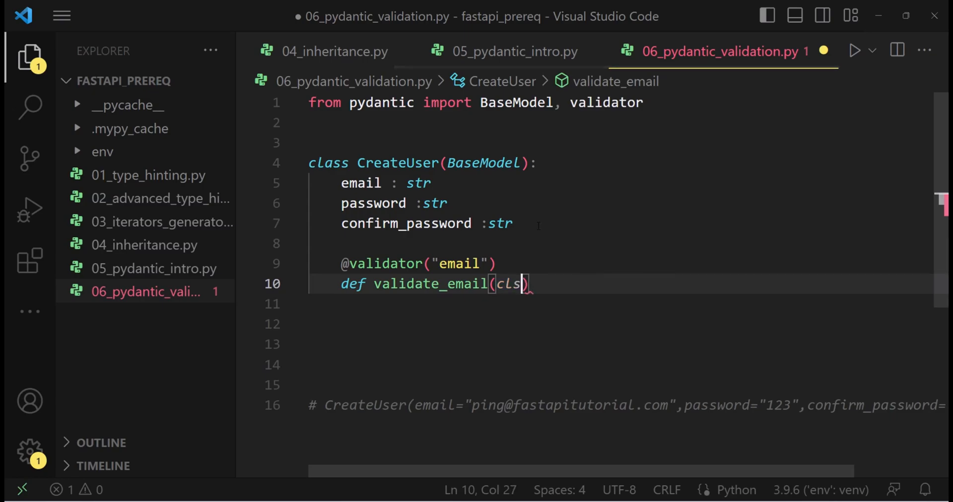
{"action": "type", "text": ", value"}
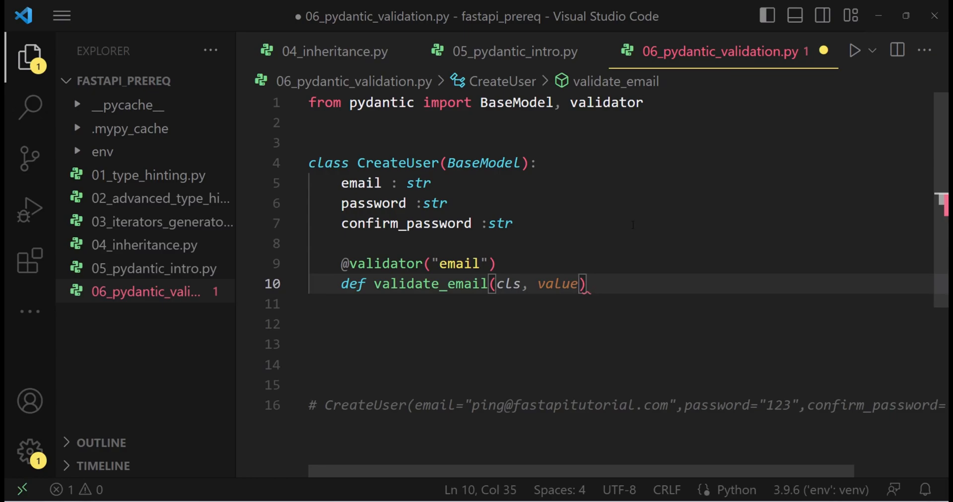
{"action": "key", "text": "Enter"}
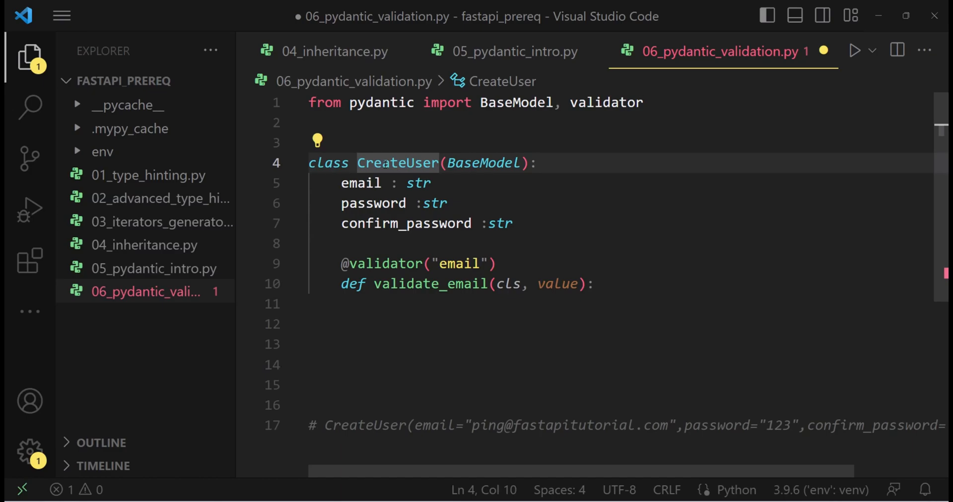
{"action": "left_click", "coordinate": [614, 284]}
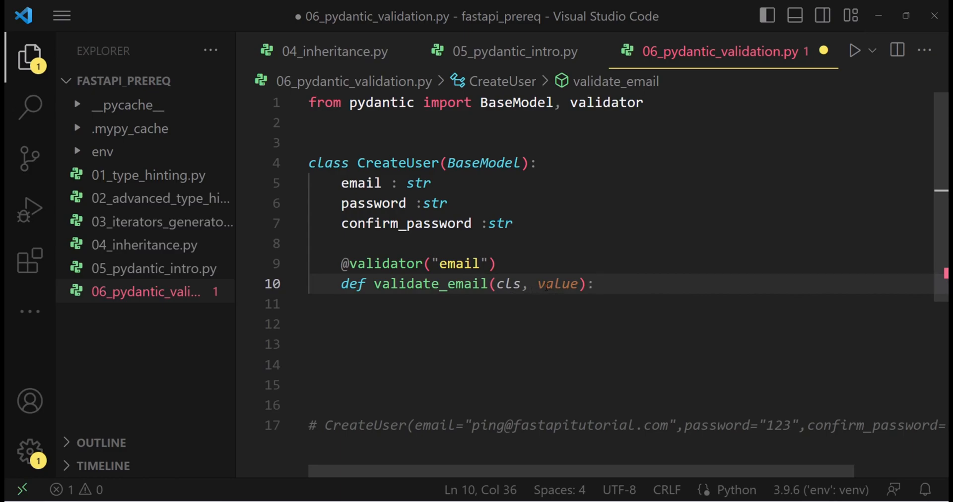
{"action": "double_click", "coordinate": [557, 284]}
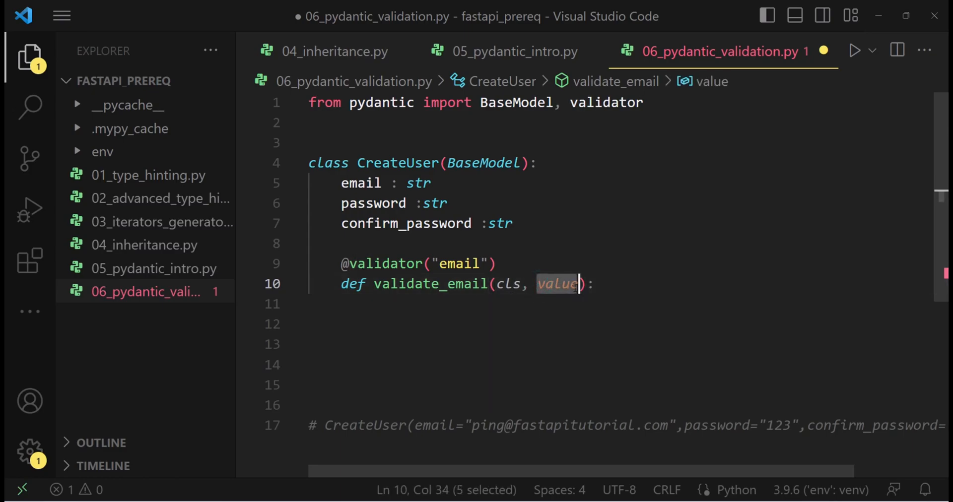
{"action": "left_click", "coordinate": [594, 284]}
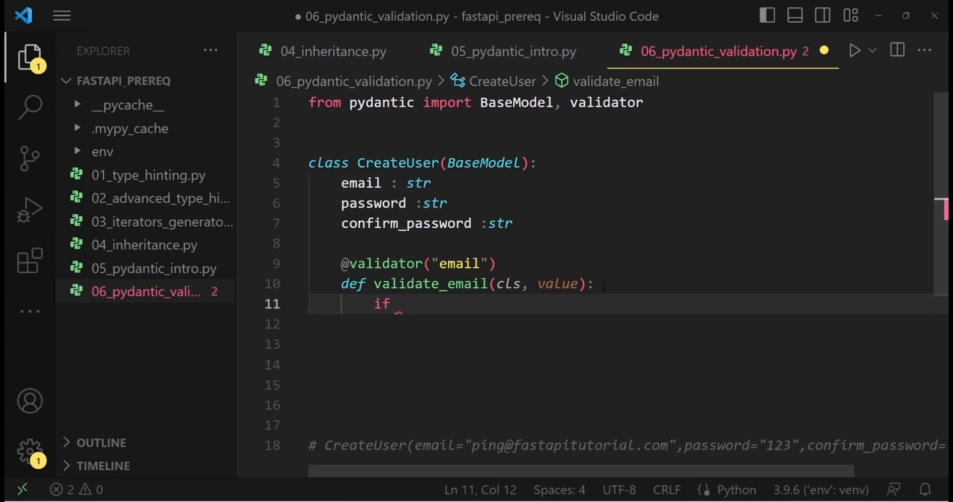
- Raise ValueError('This email is not allowed') when value contains "admin", else return value
{"action": "type", "text": "\"admi"}
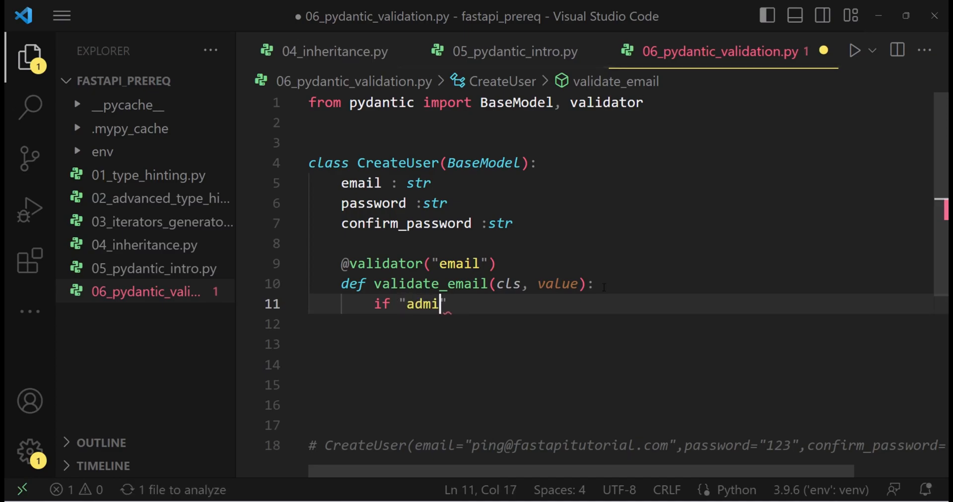
{"action": "type", "text": "n\" in"}
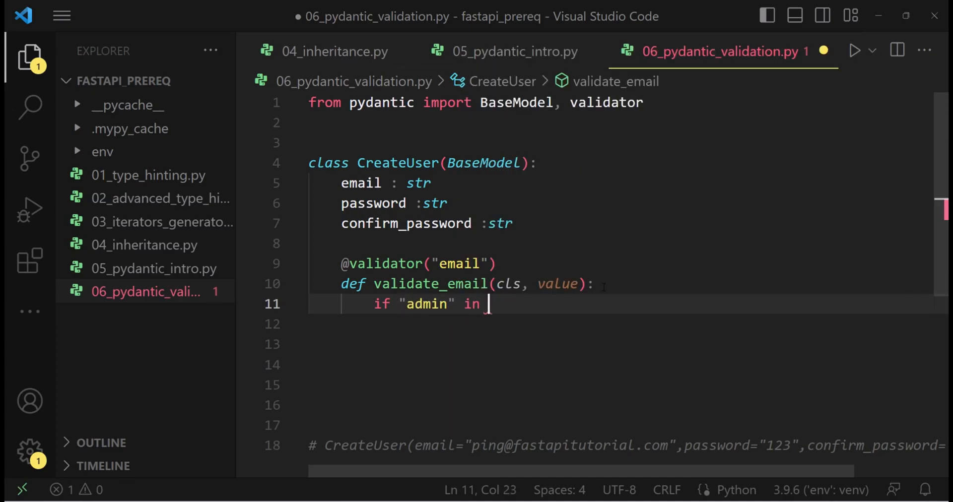
{"action": "type", "text": "value"}
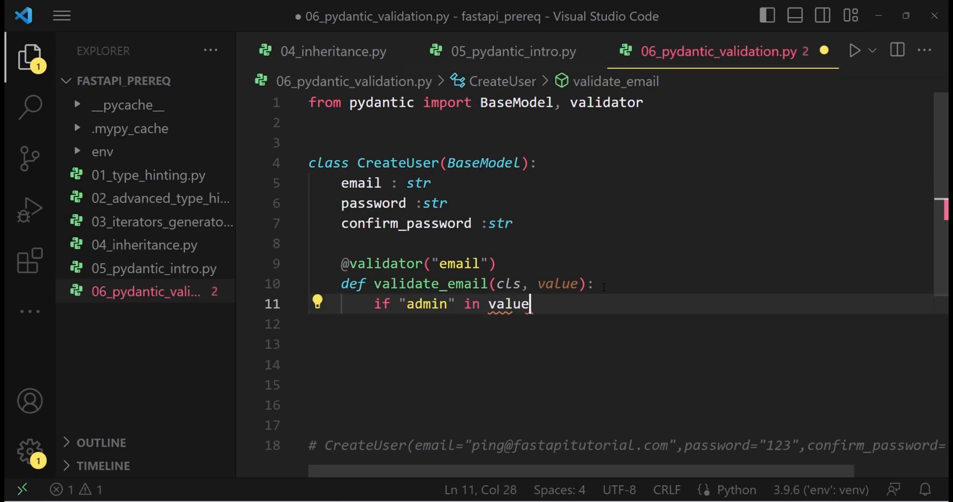
{"action": "key", "text": "enter"}
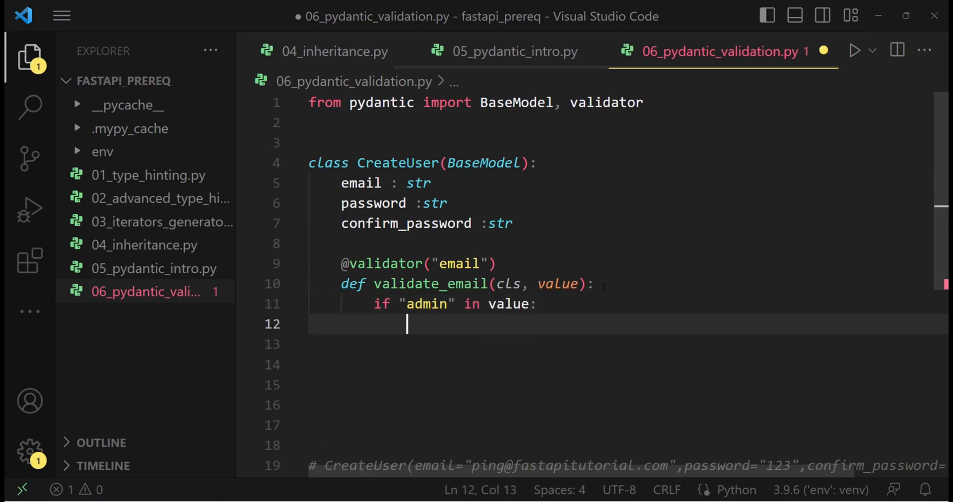
{"action": "type", "text": "raise ValueError(\""}
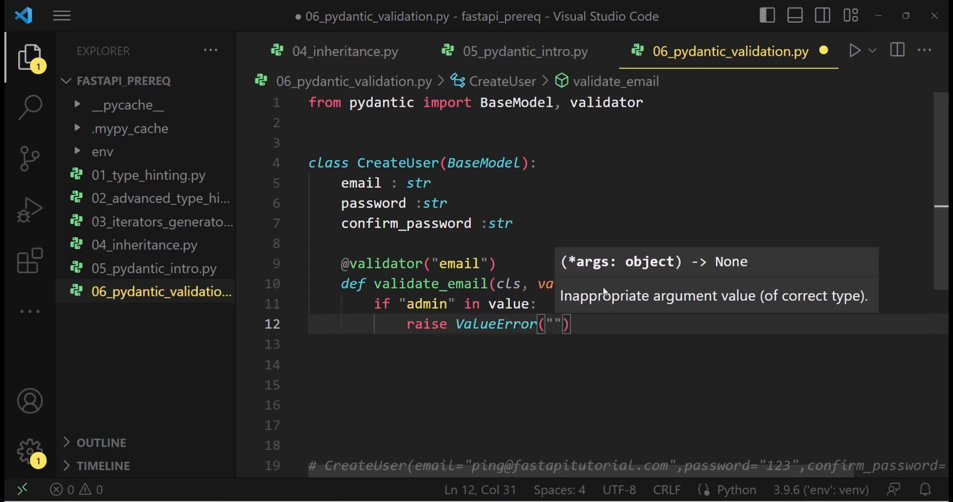
{"action": "type", "text": "This email is no"}
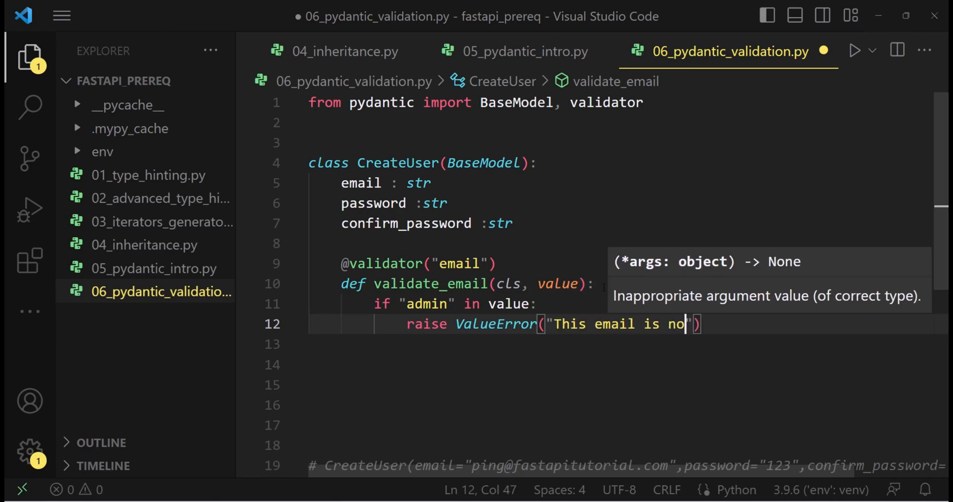
{"action": "key", "text": "Enter"}
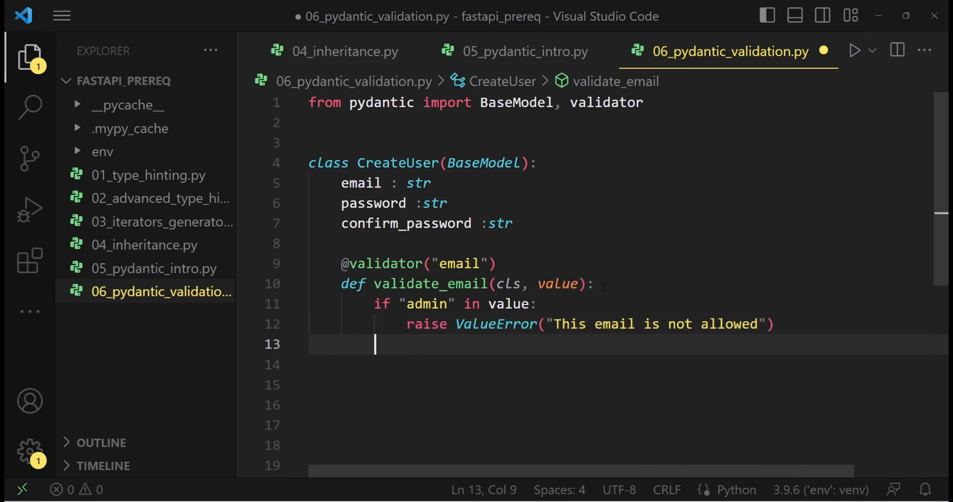
{"action": "type", "text": "return"}
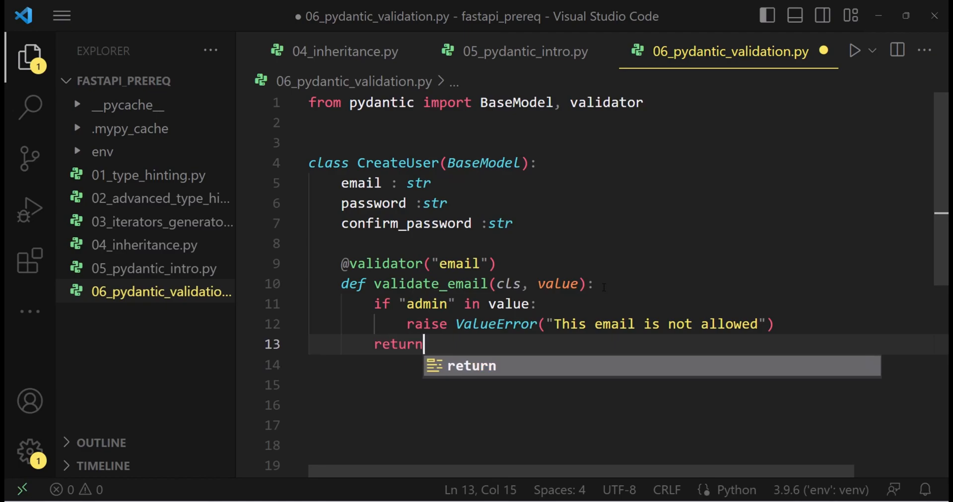
{"action": "type", "text": "value"}
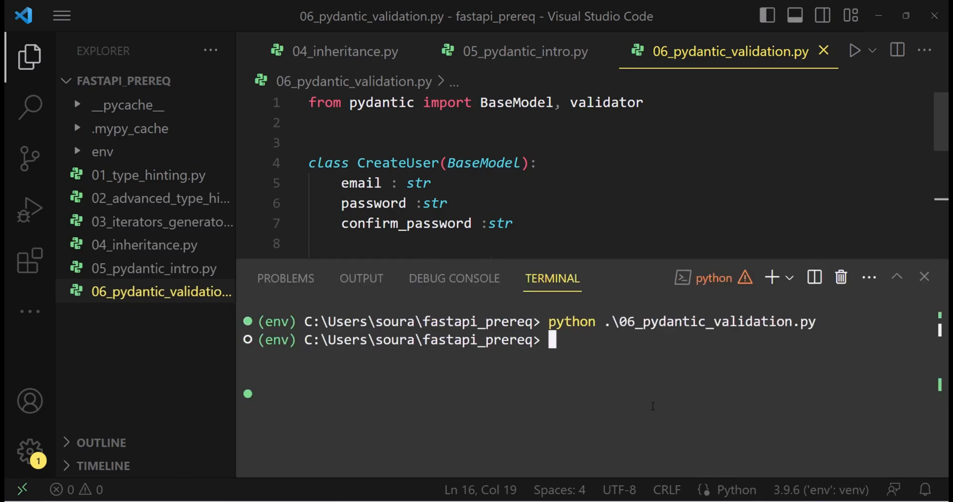
- Change the CreateUser test call's email to an address containing 'admin'
{"action": "left_click", "coordinate": [924, 277]}
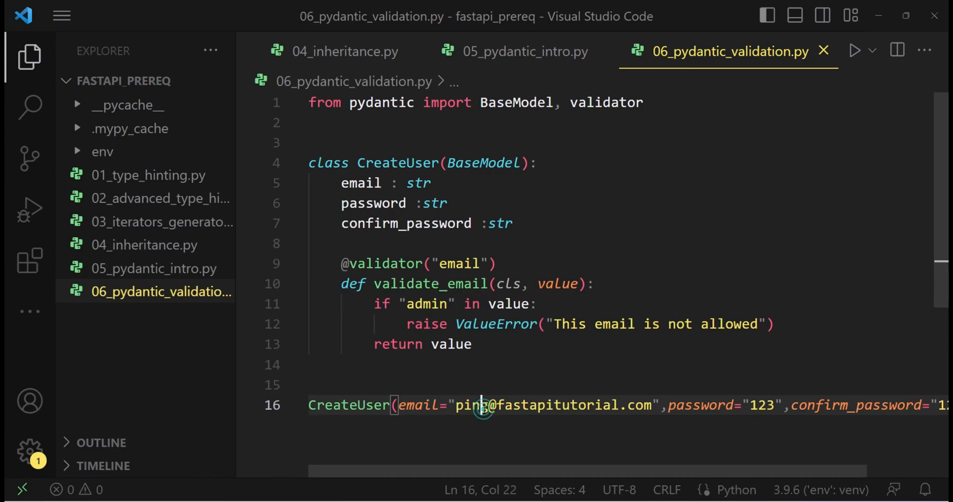
{"action": "type", "text": "admin"}
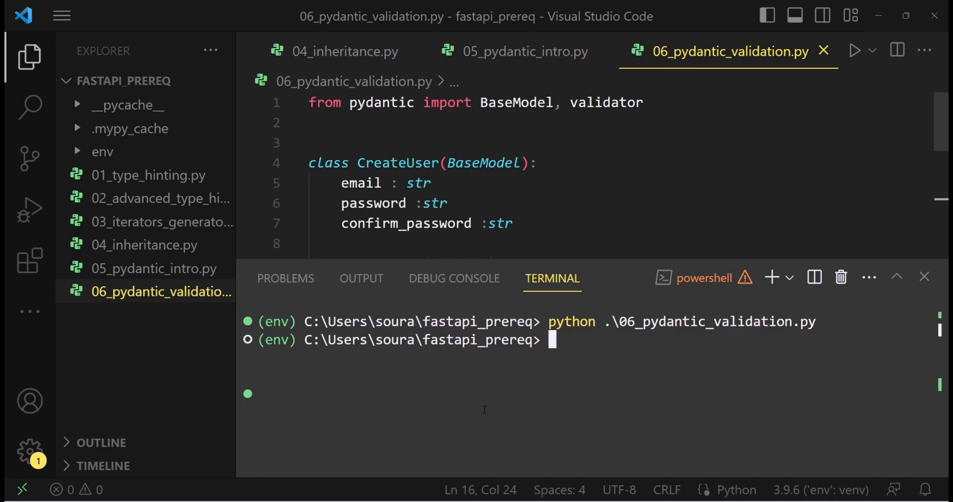
{"action": "key", "text": "Return"}
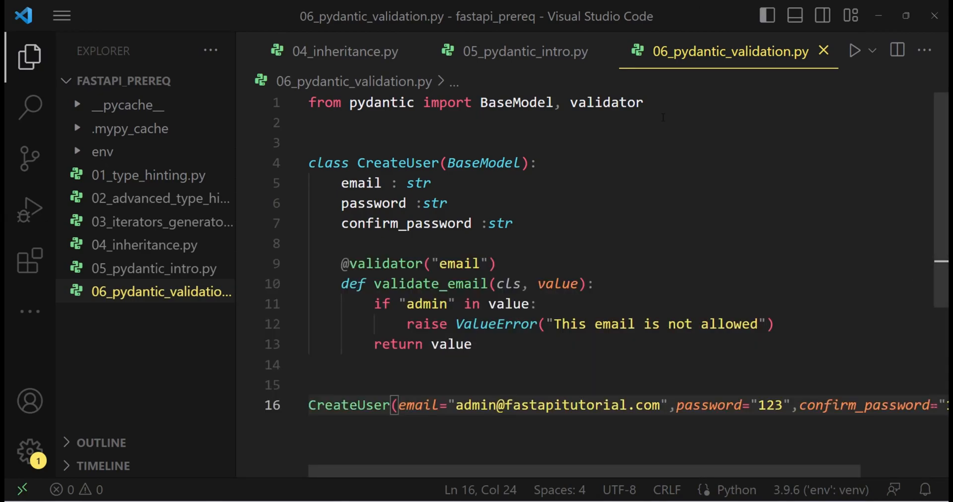
{"action": "mouse_move", "coordinate": [373, 203]}
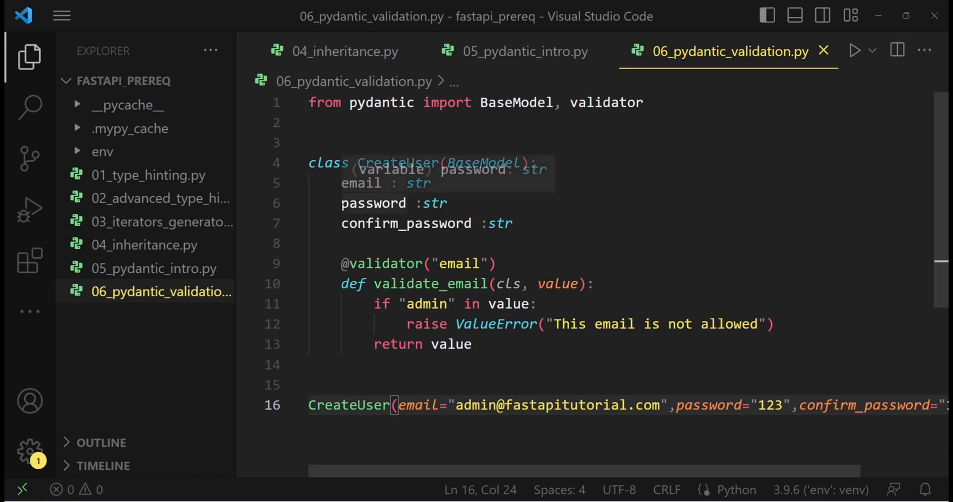
{"action": "left_click", "coordinate": [341, 203]}
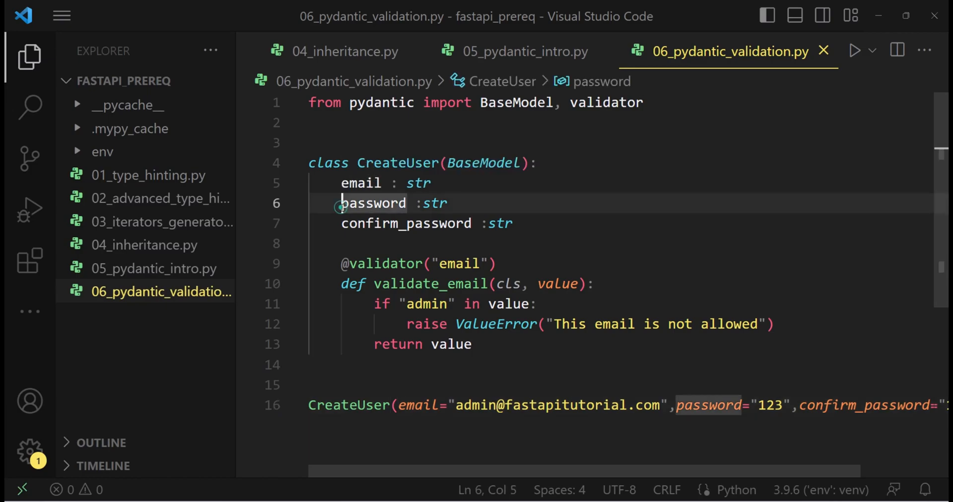
{"action": "double_click", "coordinate": [371, 203]}
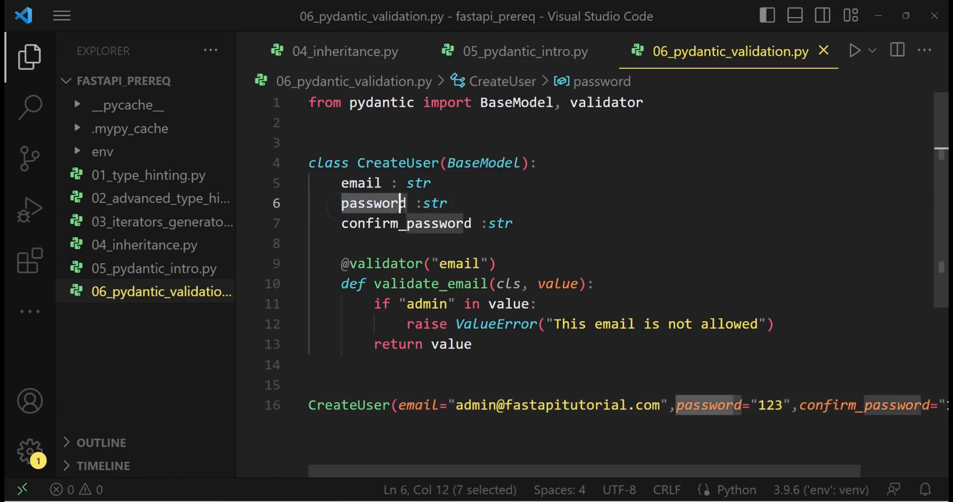
{"action": "left_click", "coordinate": [365, 223]}
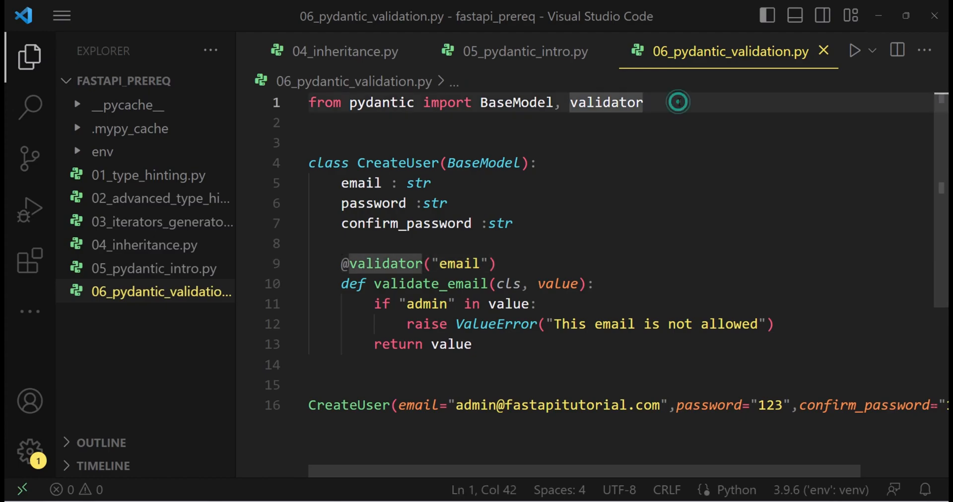
{"action": "type", "text": ", root_validator"}
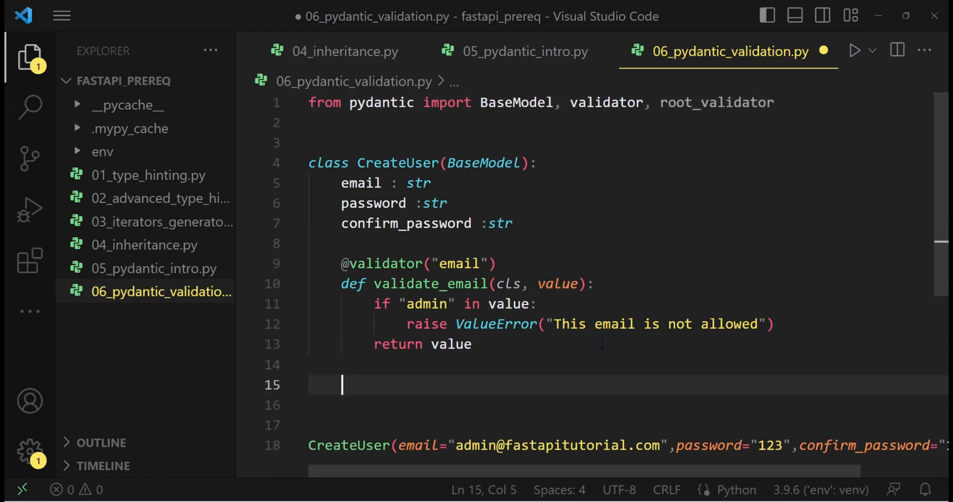
{"action": "type", "text": "@root_validator"}
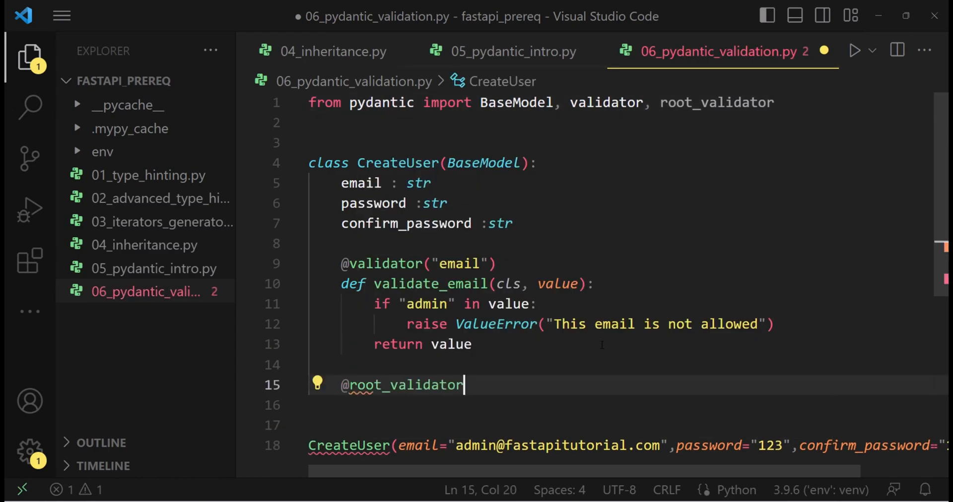
{"action": "type", "text": "()"}
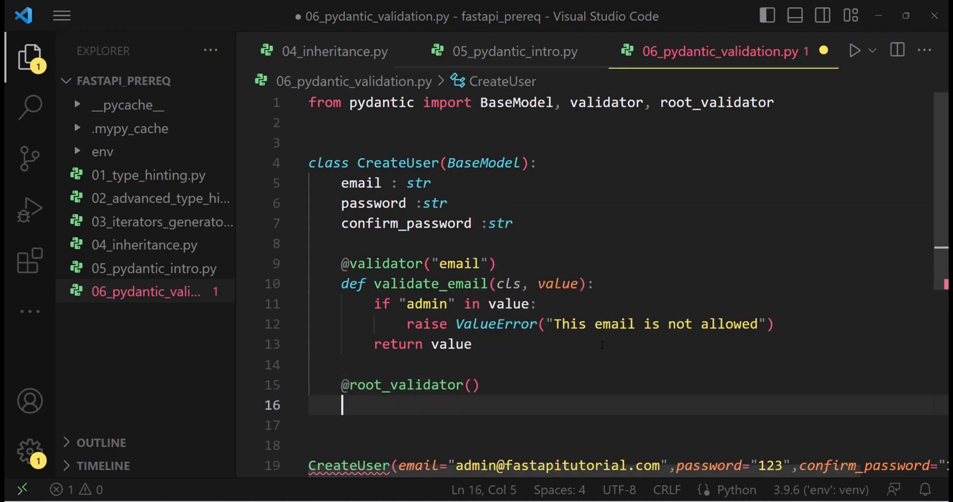
{"action": "type", "text": "def val"}
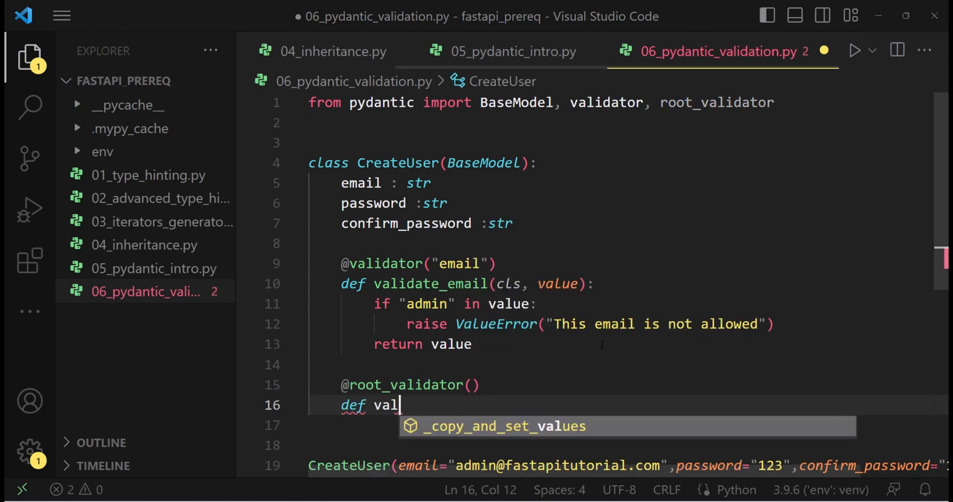
{"action": "type", "text": "idat"}
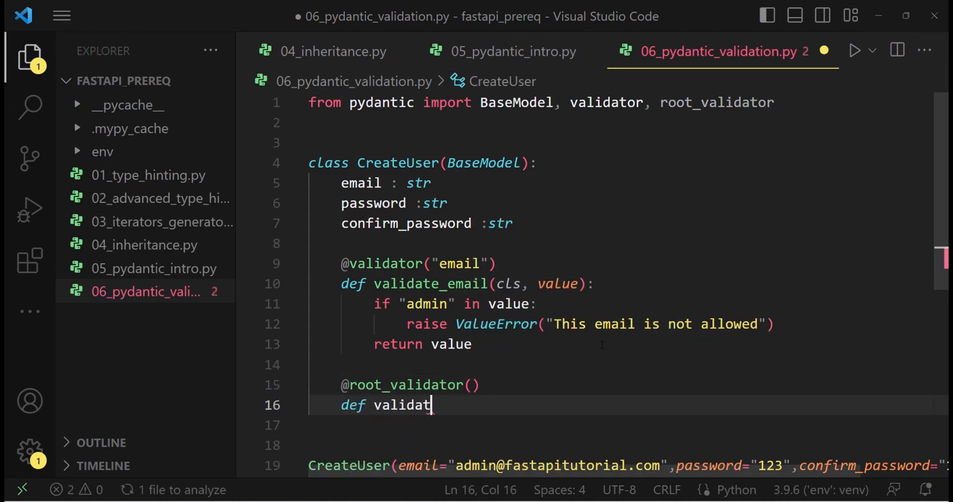
{"action": "type", "text": "e_password()"}
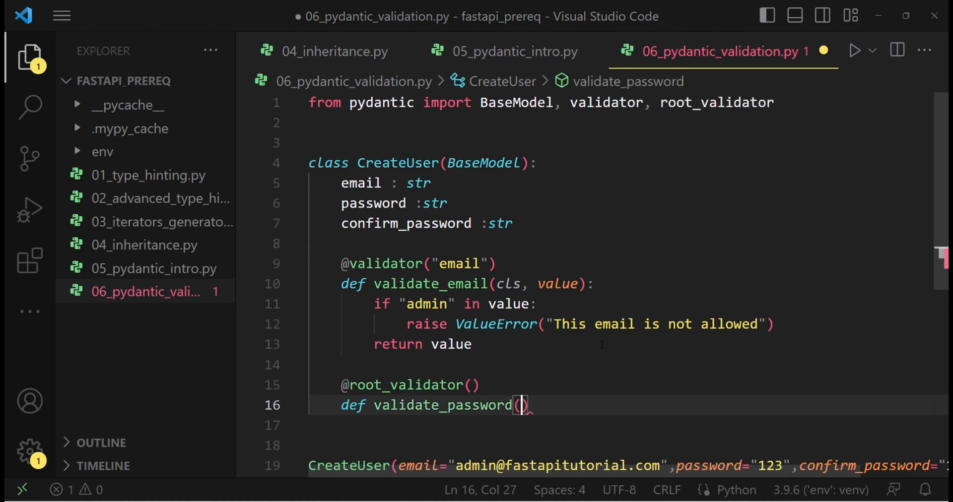
{"action": "type", "text": "cls"}
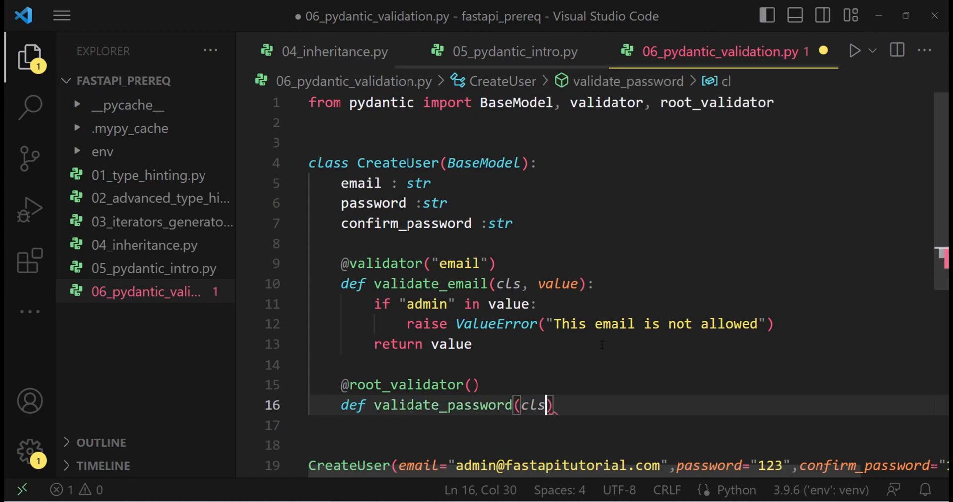
{"action": "type", "text": ", va"}
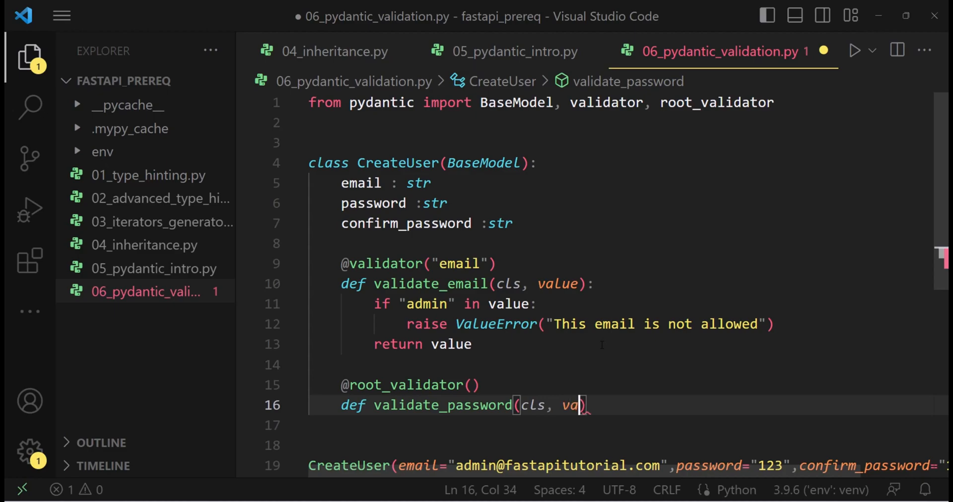
{"action": "type", "text": "lues"}
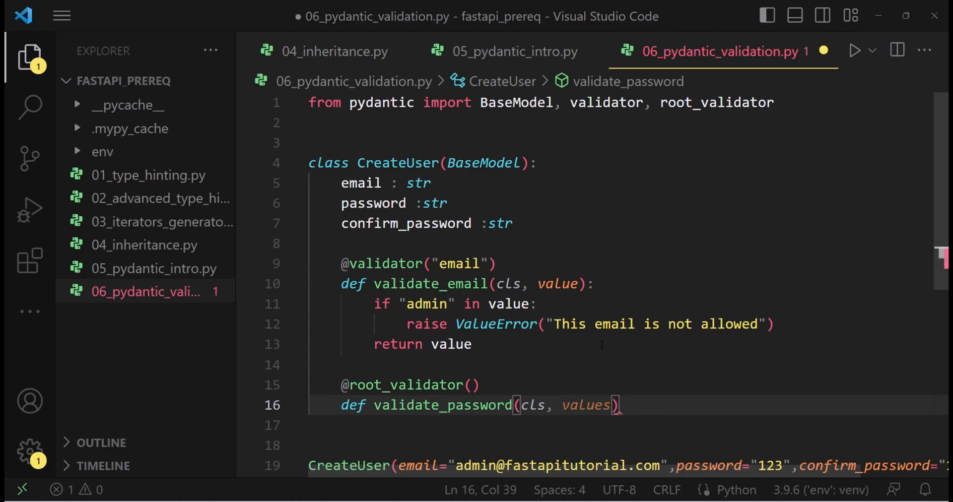
{"action": "key", "text": "Enter"}
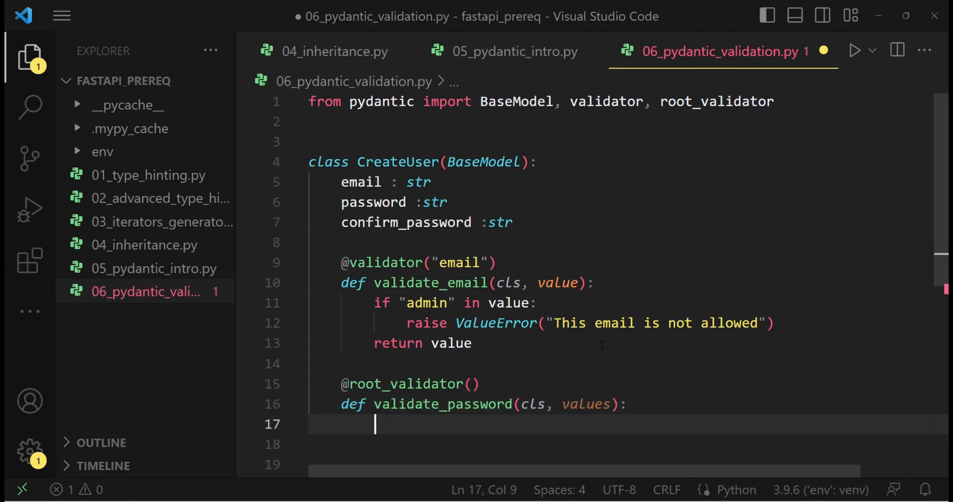
- Read password and confirm_password from values.get inside validate_password
{"action": "scroll", "scroll_direction": "down", "scroll_amount": 3}
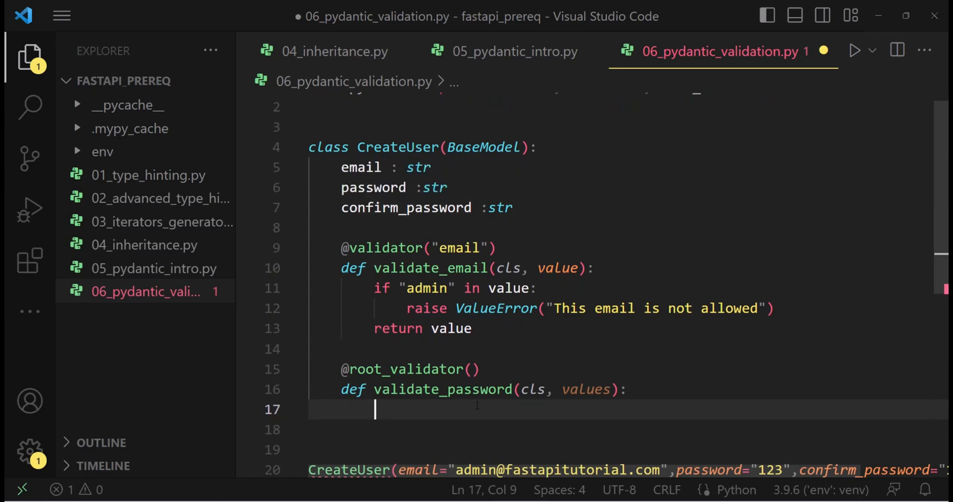
{"action": "type", "text": "passwro"}
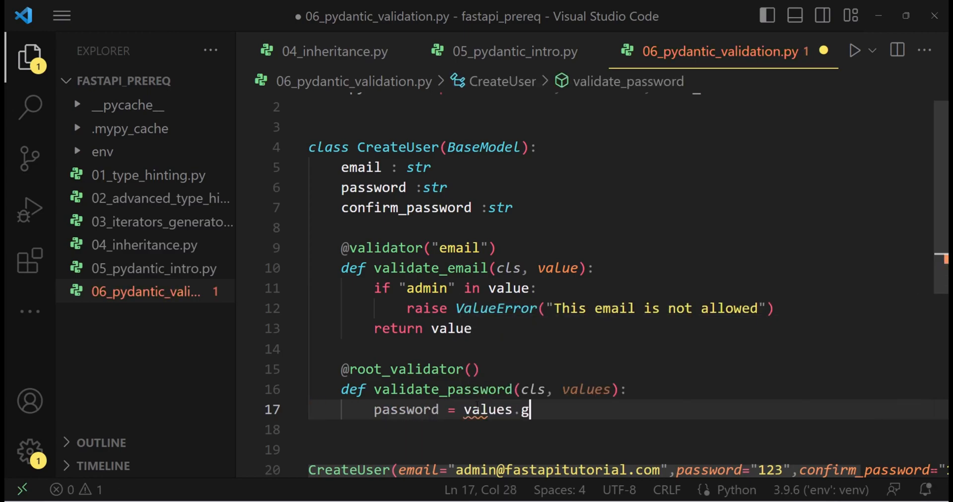
{"action": "type", "text": "et(\"password"}
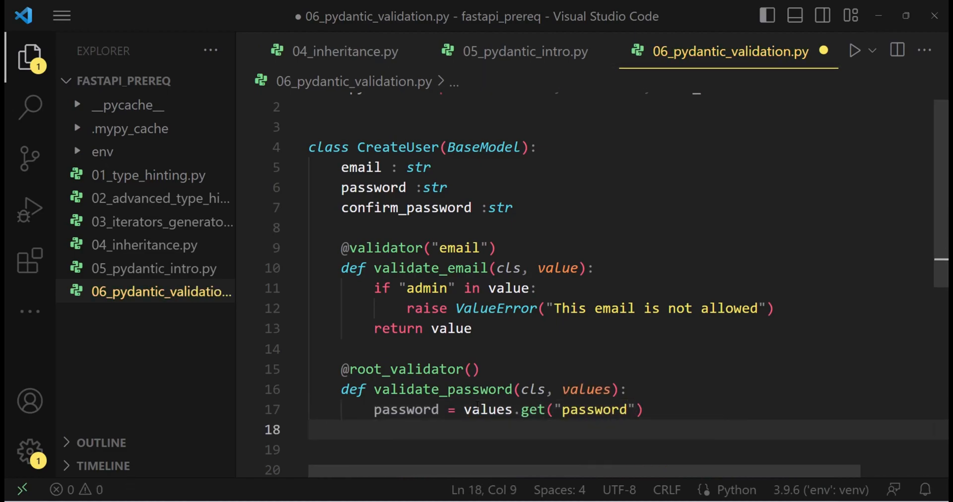
{"action": "type", "text": "confirm_pa"}
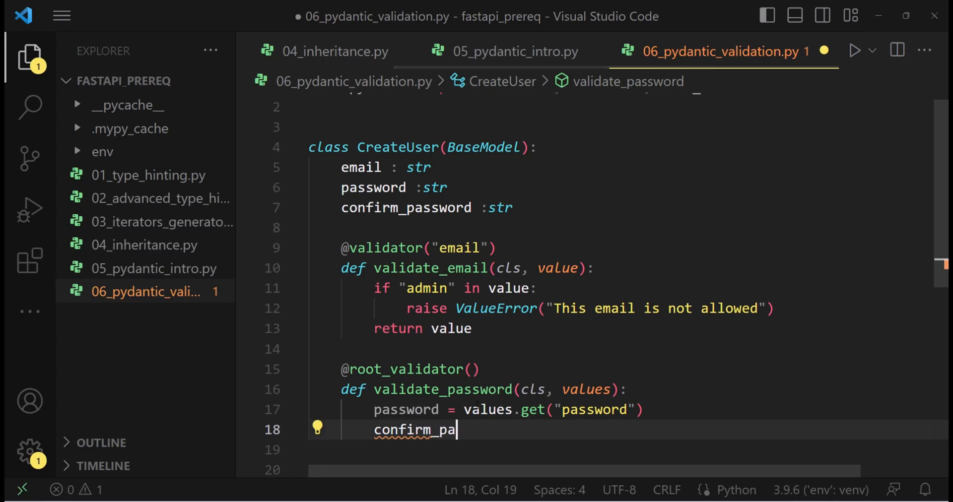
{"action": "type", "text": "ssword = values.get"}
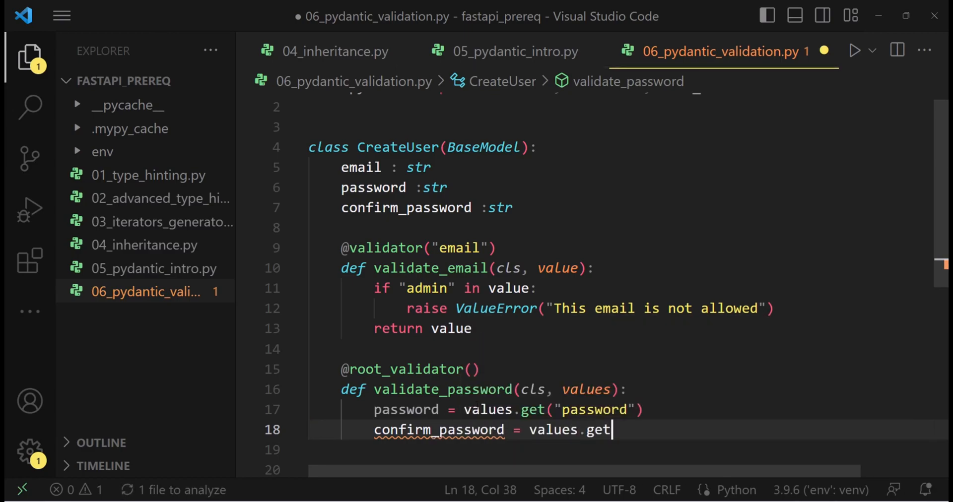
{"action": "type", "text": "(\"confirm_pass\""}
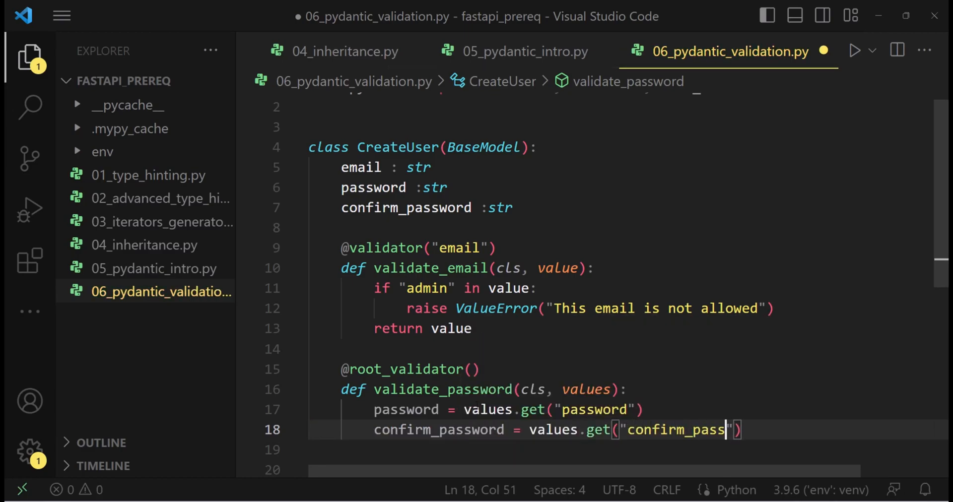
{"action": "key", "text": "Enter"}
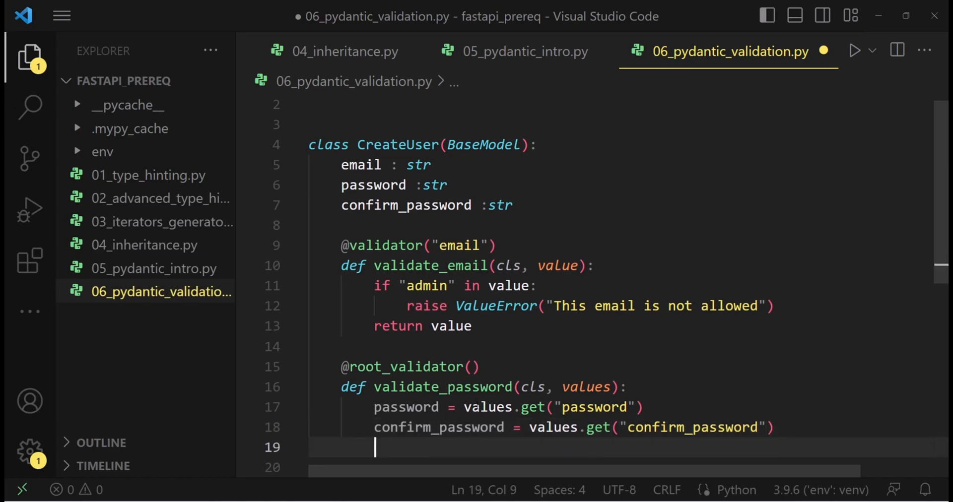
- Raise ValueError('The two passwords should match') when they differ, then return values
{"action": "type", "text": "if password"}
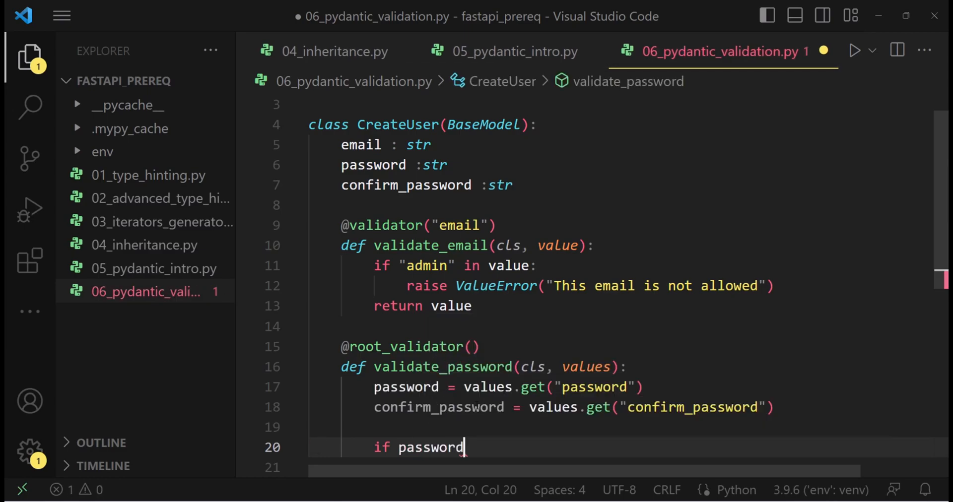
{"action": "type", "text": "!= confirm_password:"}
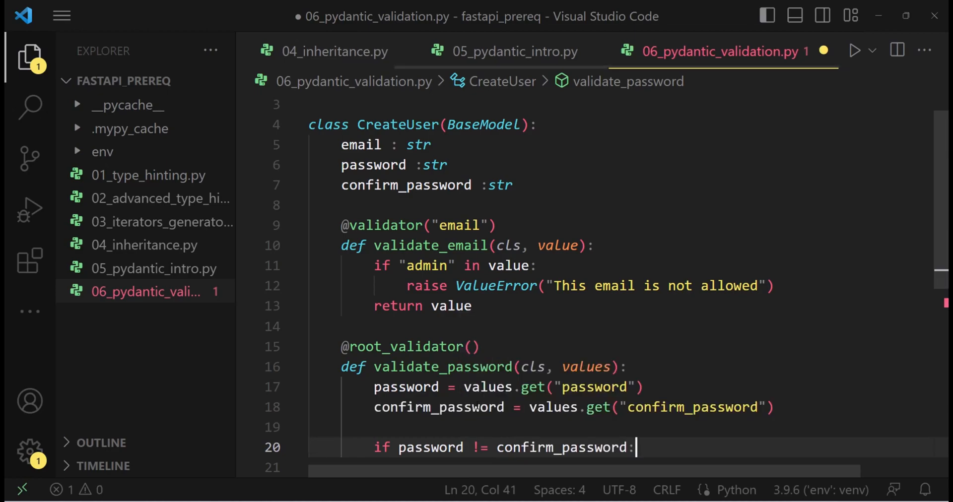
{"action": "type", "text": "raise  ValueError('The"}
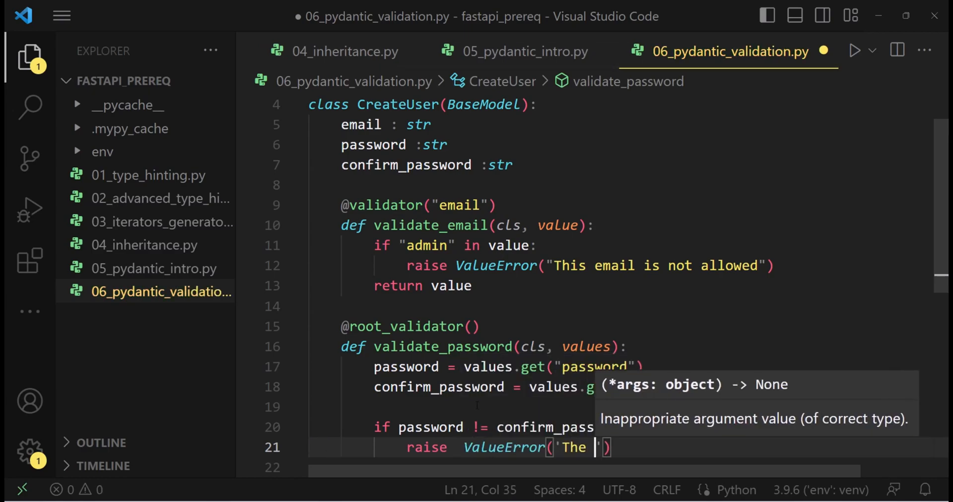
{"action": "type", "text": "two pass"}
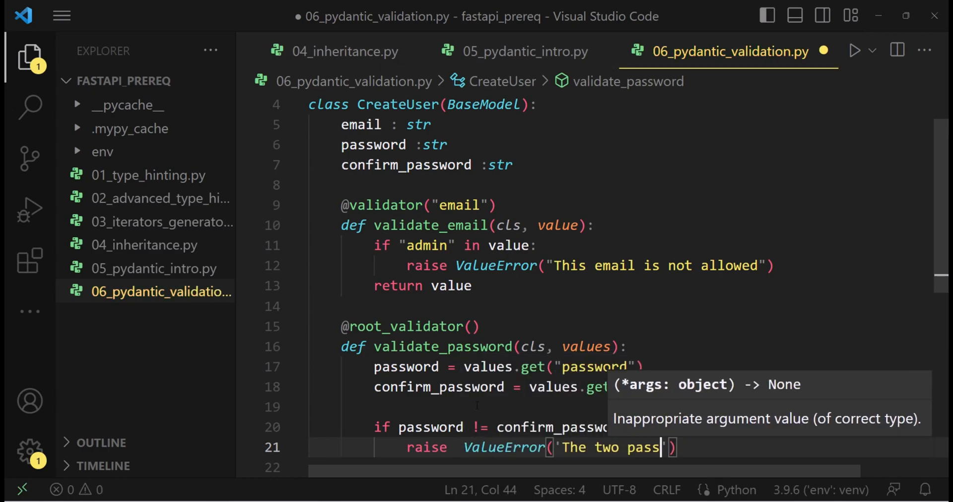
{"action": "type", "text": "words sho"}
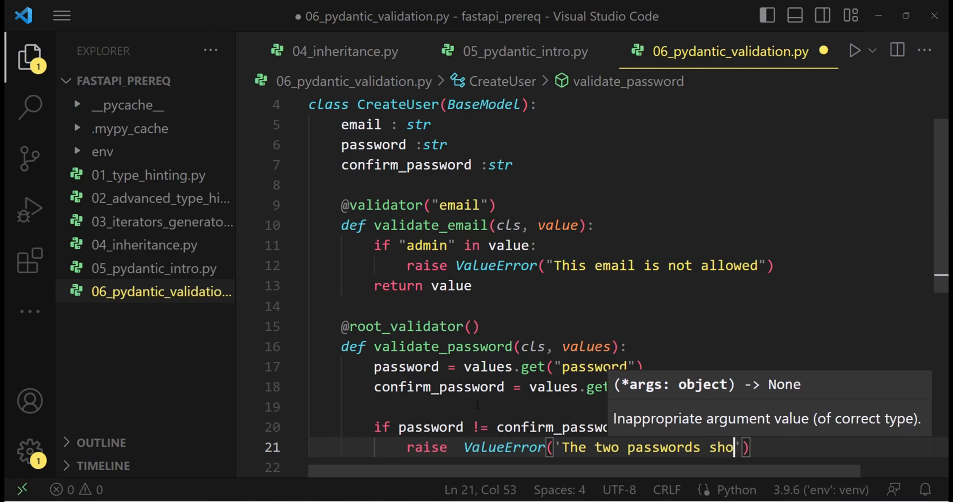
{"action": "type", "text": "uld match"}
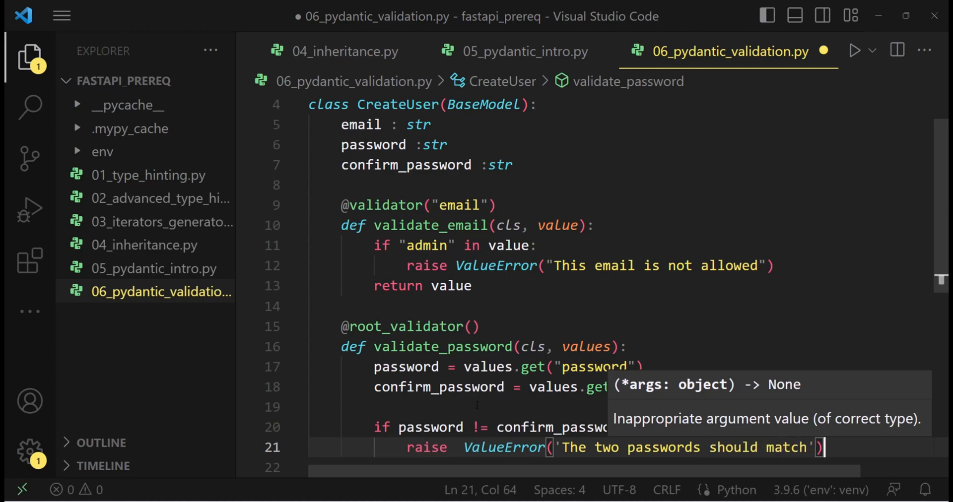
{"action": "type", "text": "return values"}
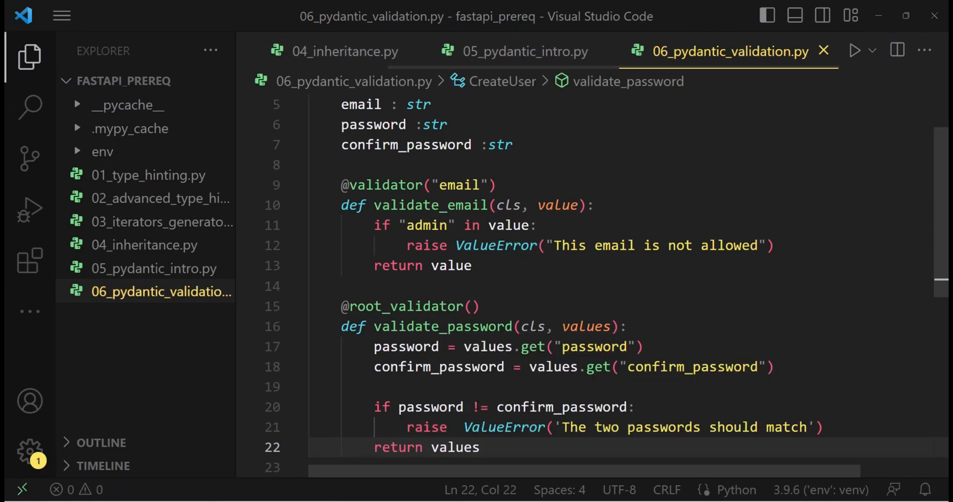
{"action": "scroll", "scroll_direction": "down", "scroll_amount": 3}
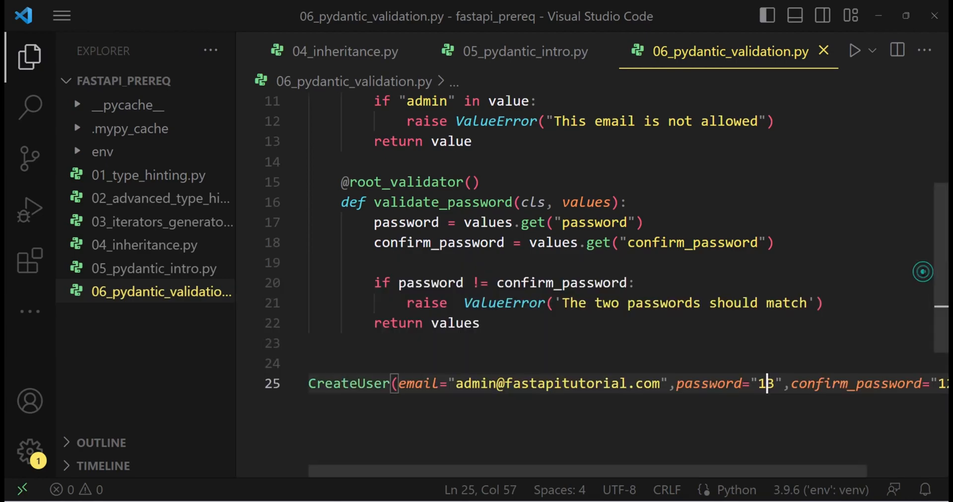
{"action": "type", "text": "3"}
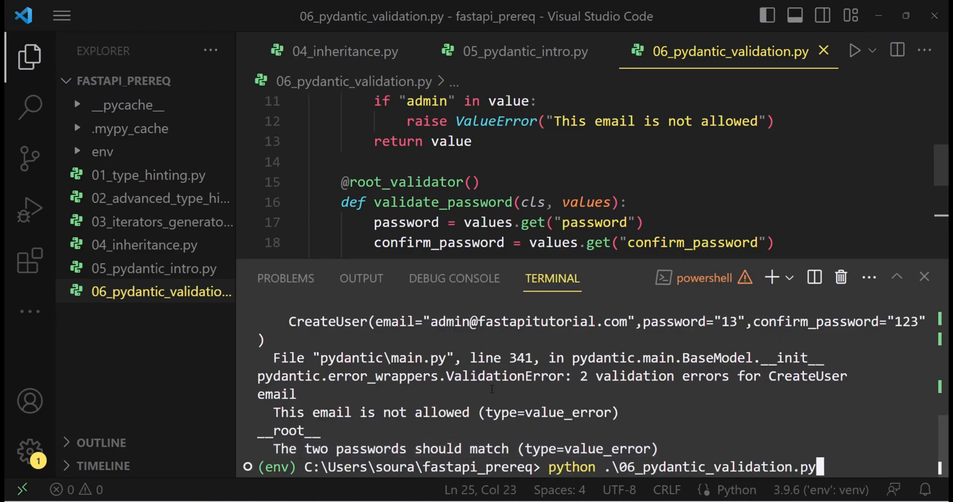
{"action": "key", "text": "Return"}
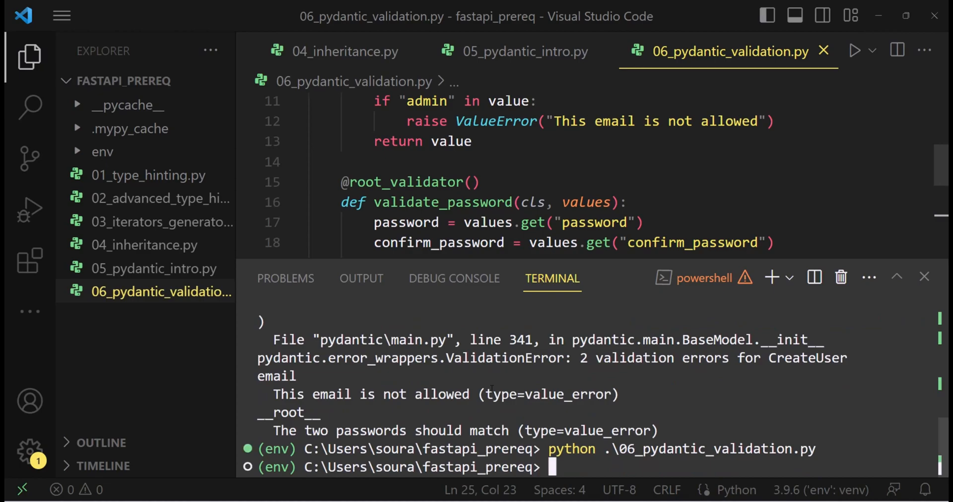